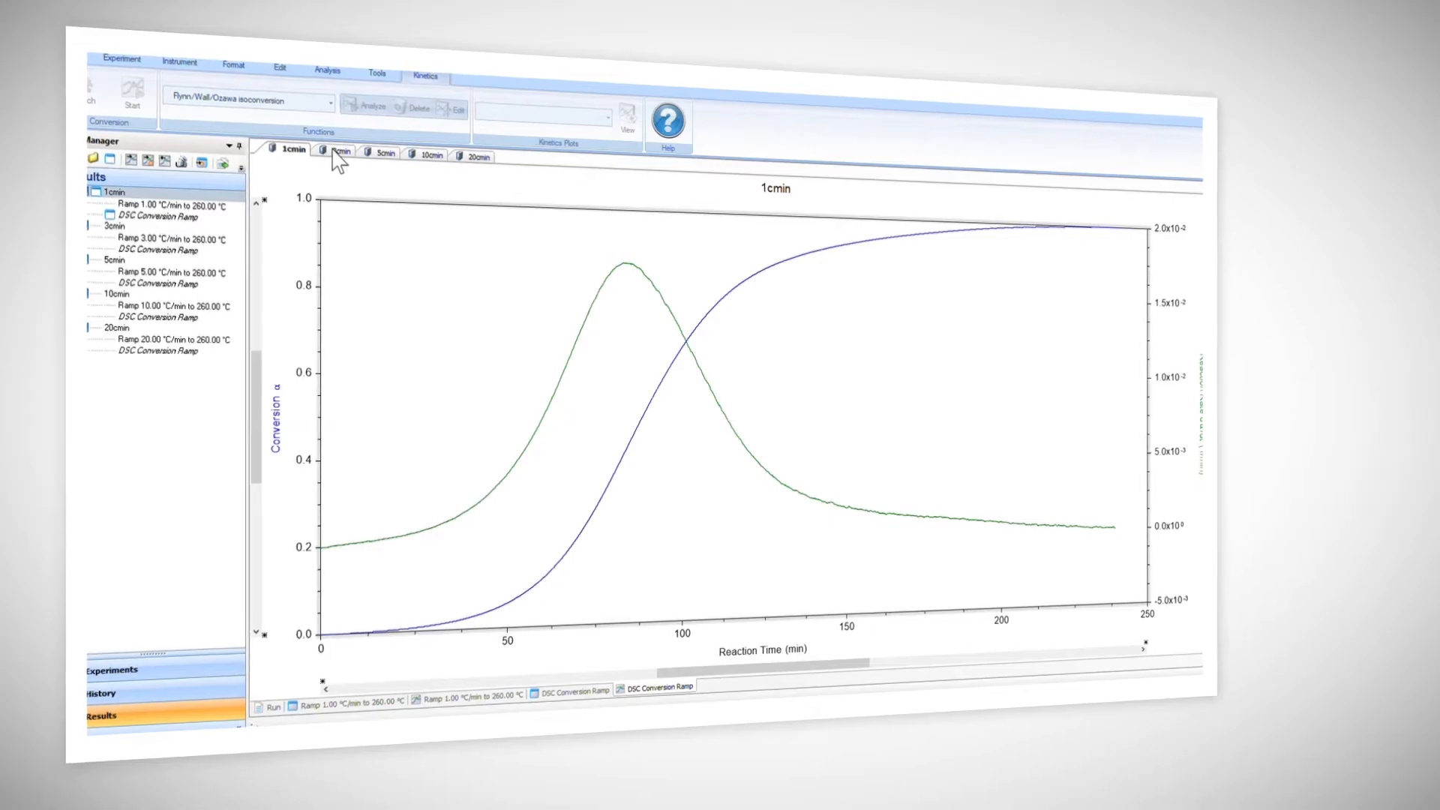
Preview the conversion curves of the 5cmin, 10cmin and 20cmin runs.
left_click(380, 153)
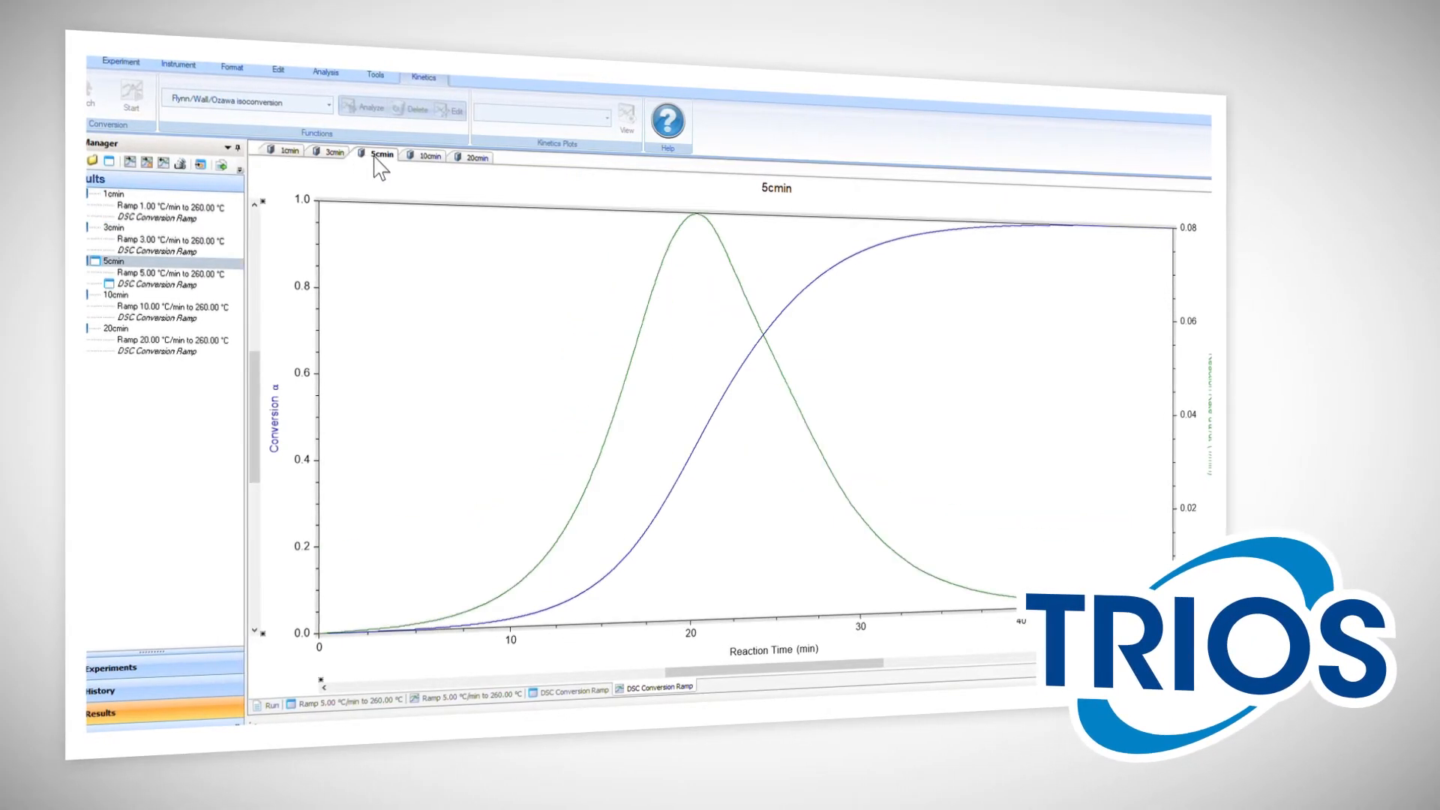
left_click(426, 156)
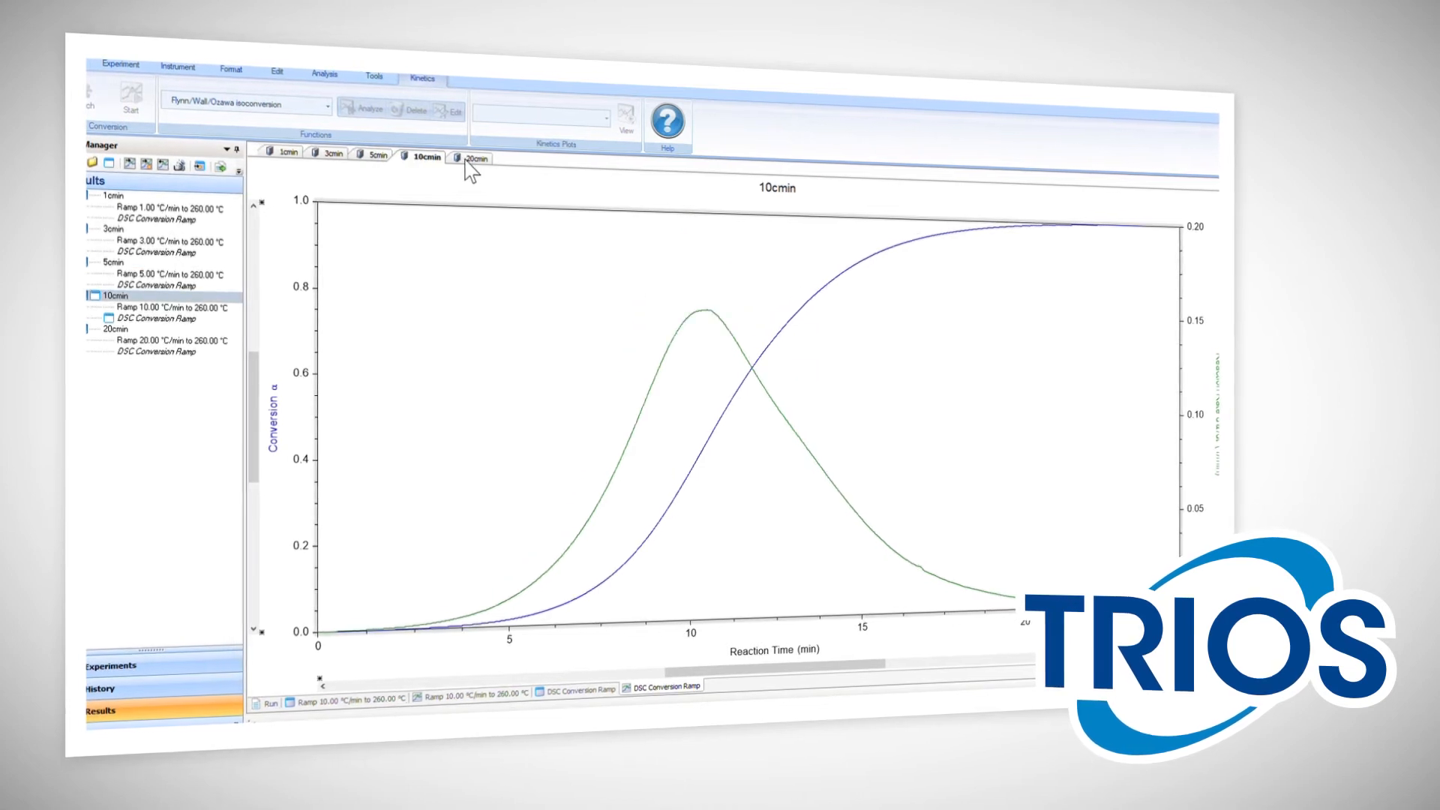
left_click(472, 157)
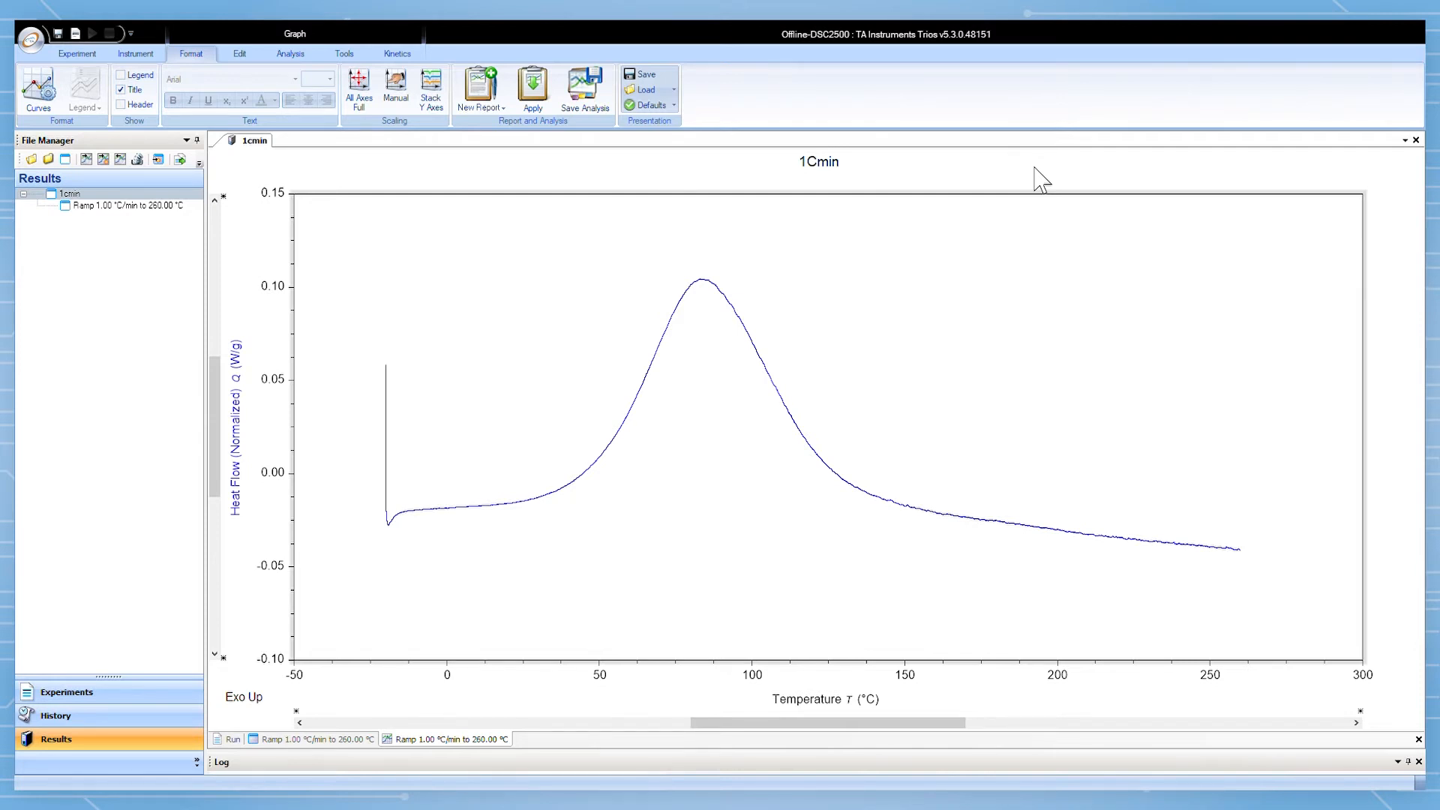
mouse_move(935, 150)
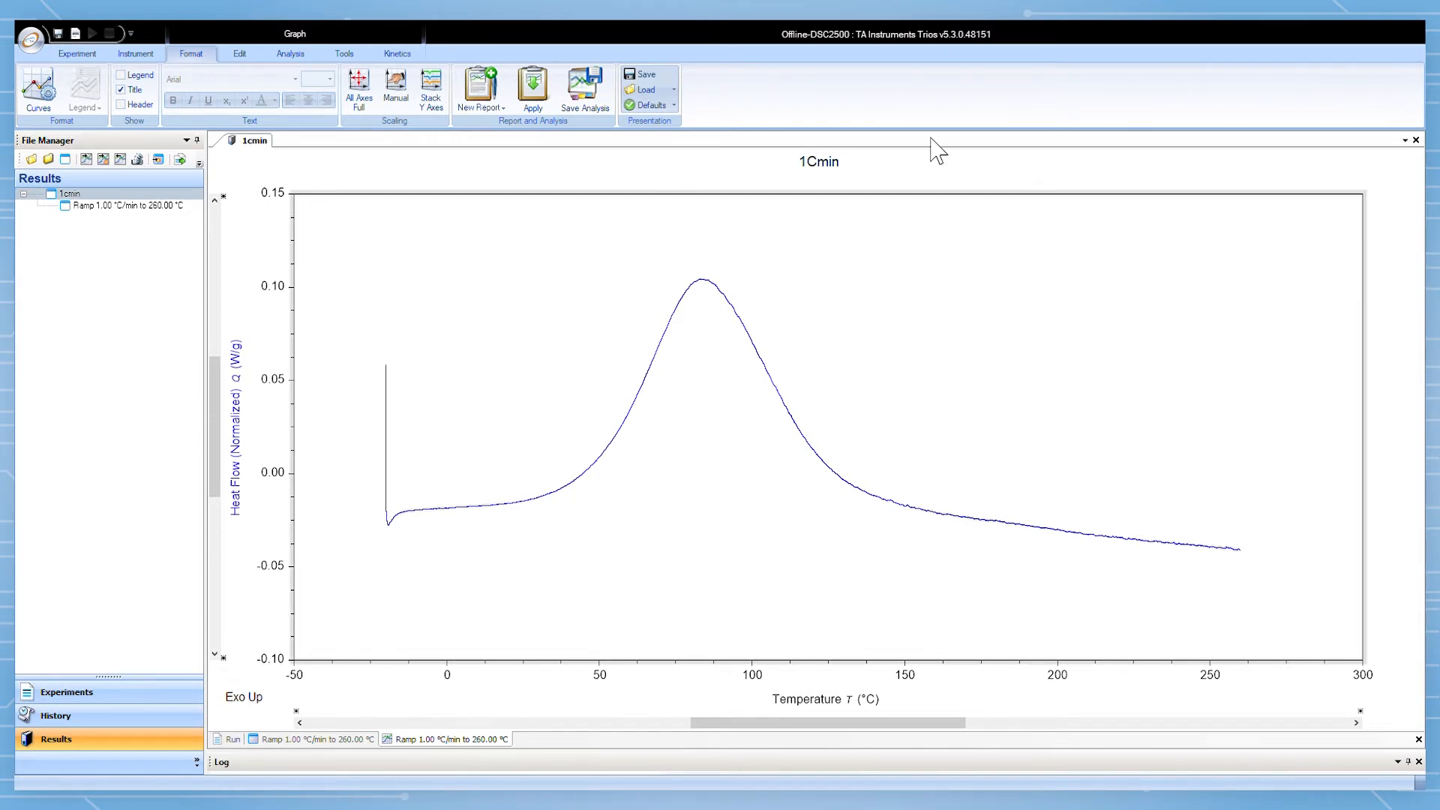
Switch to the Kinetics ribbon tab, triggering the Kinetics Analysis Warning.
left_click(396, 53)
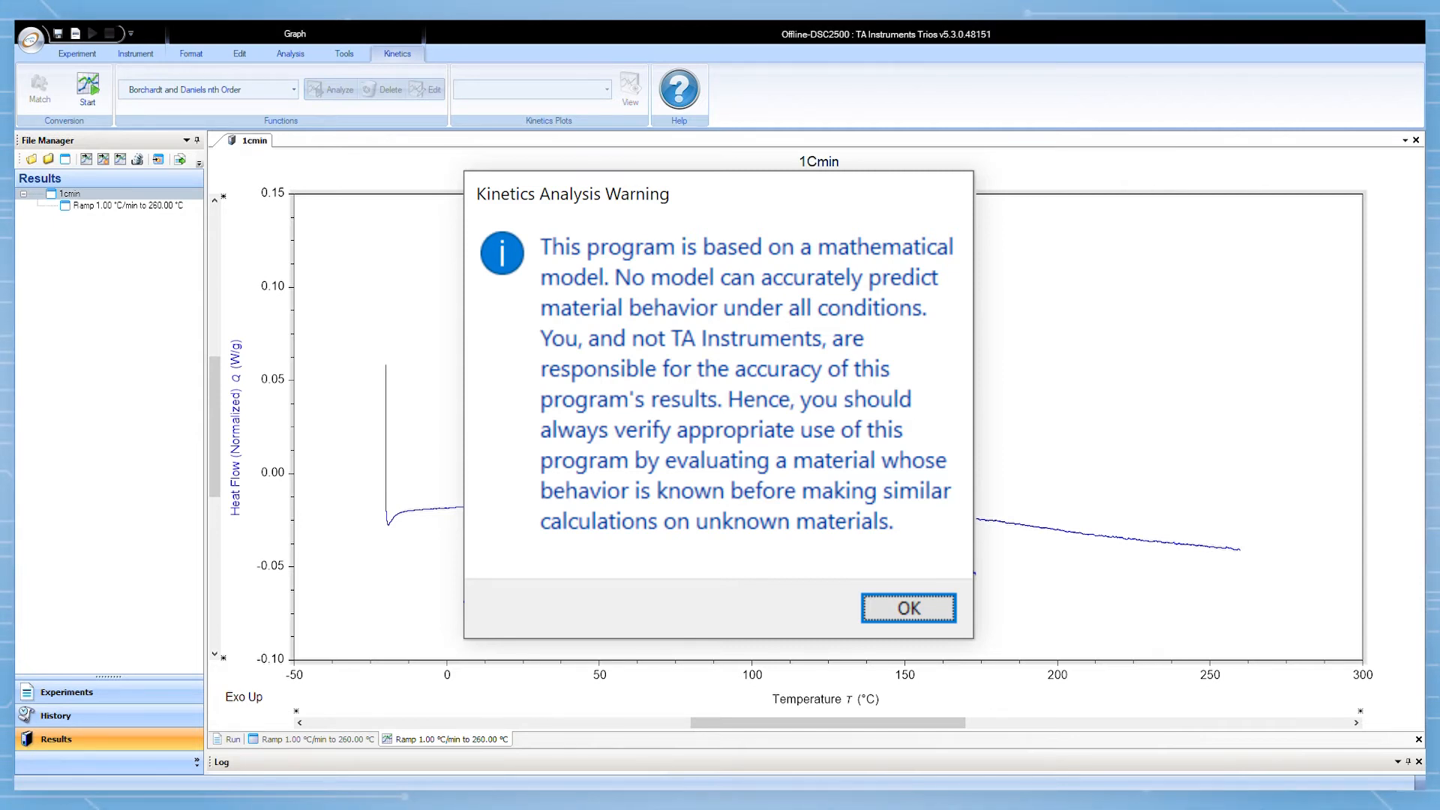
Dismiss the Kinetics Analysis Warning with OK.
left_click(907, 608)
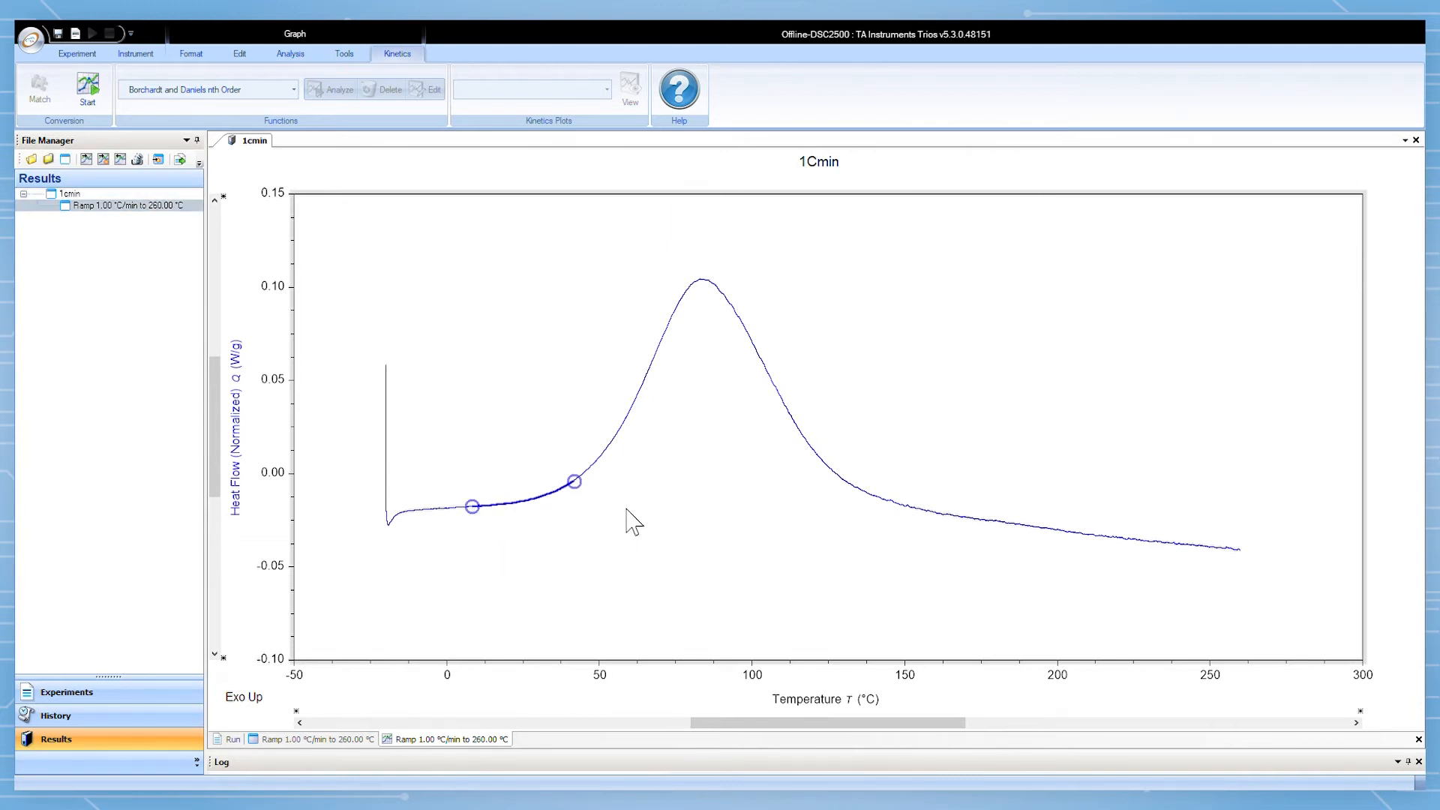
Extend the conversion range end to about 234 °C and convert the 1Cmin curve.
left_click_drag(573, 482, 1015, 523)
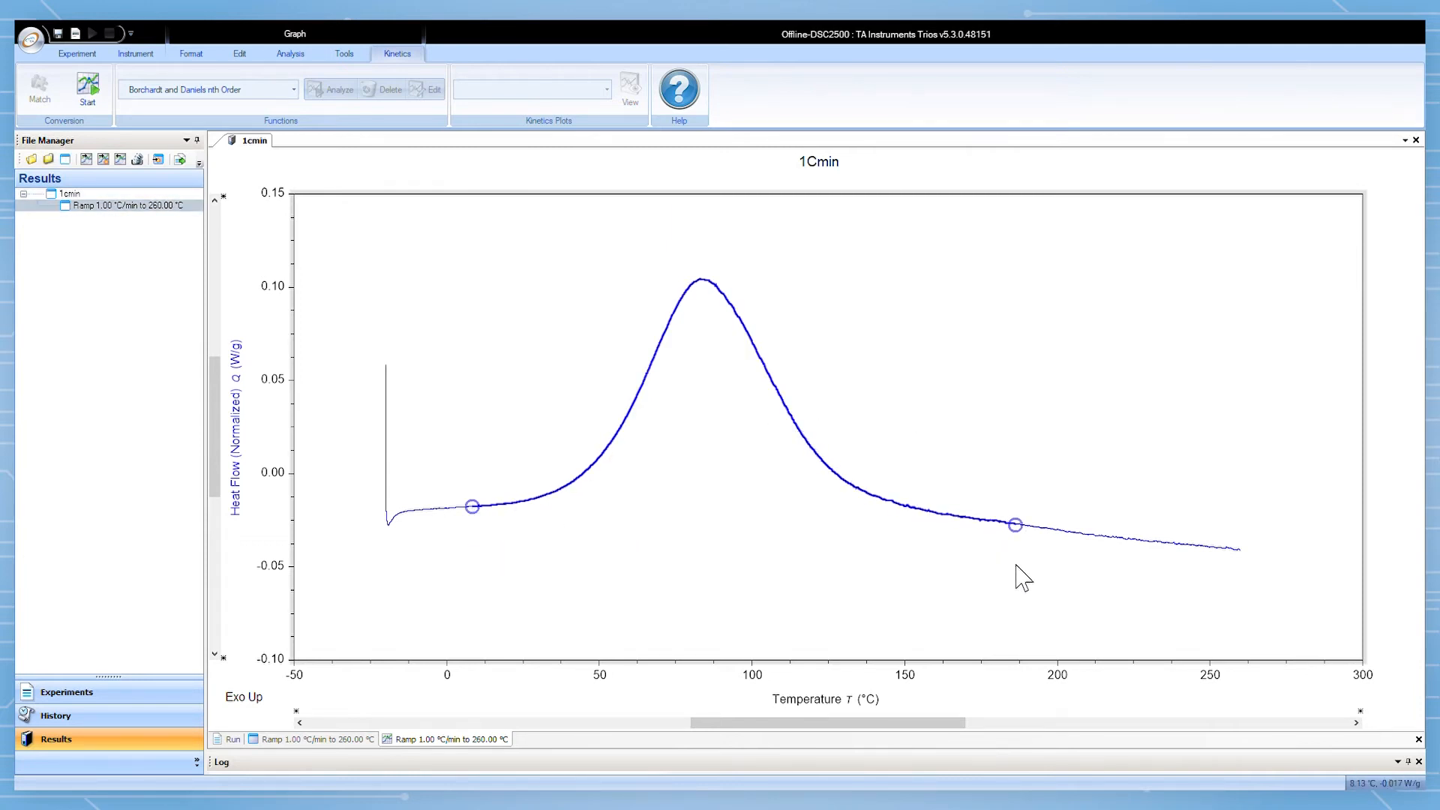
left_click_drag(1014, 524, 1162, 543)
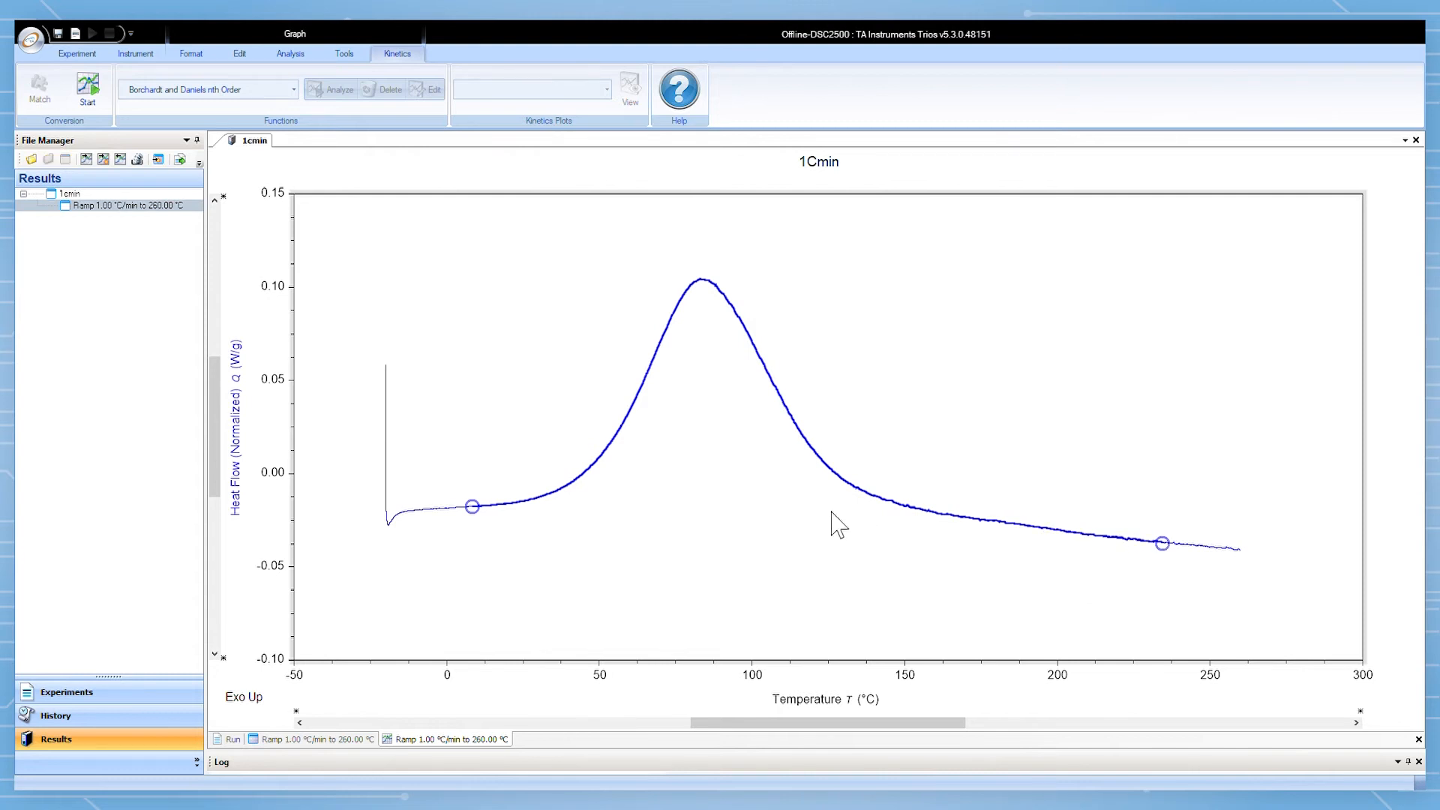
mouse_move(641, 459)
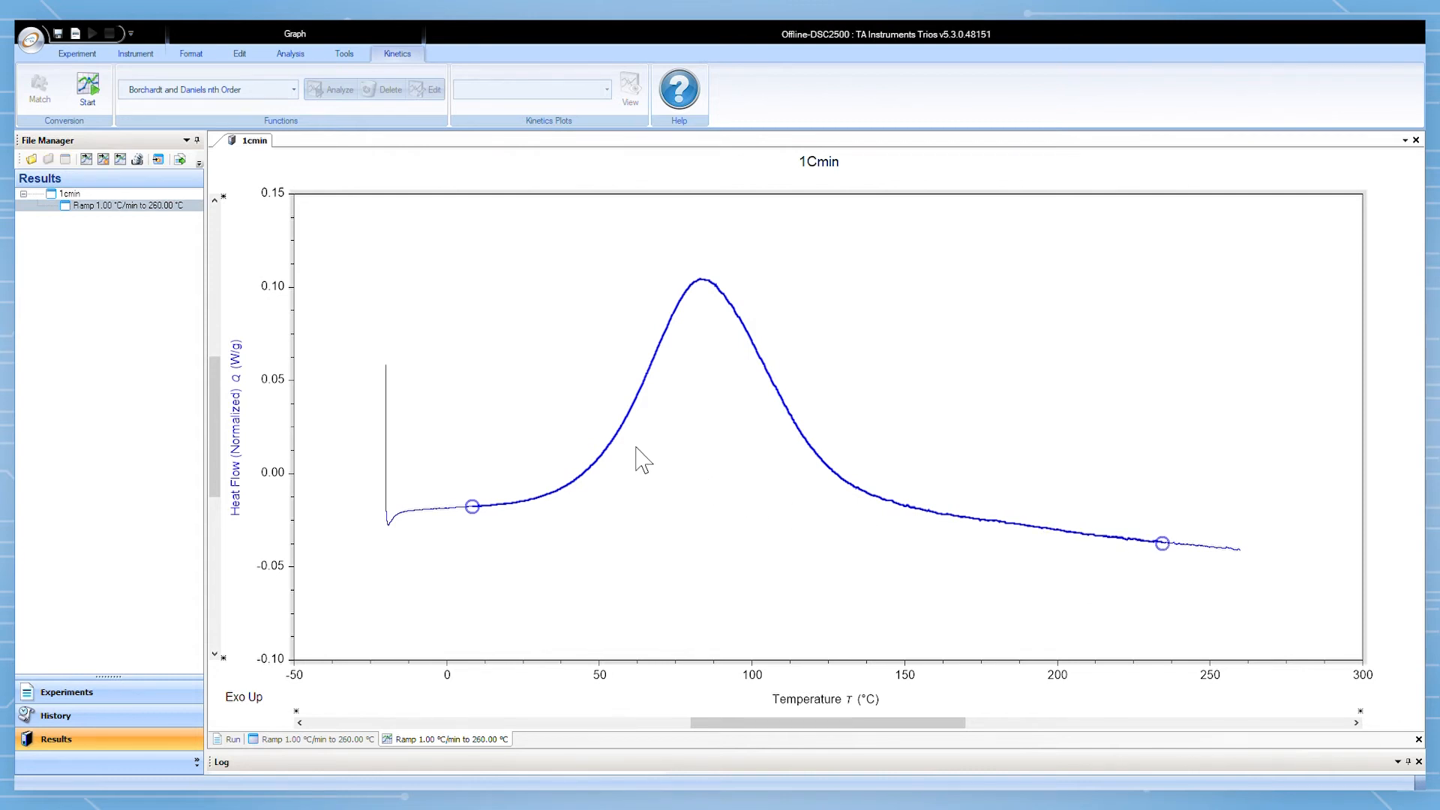
left_click(87, 85)
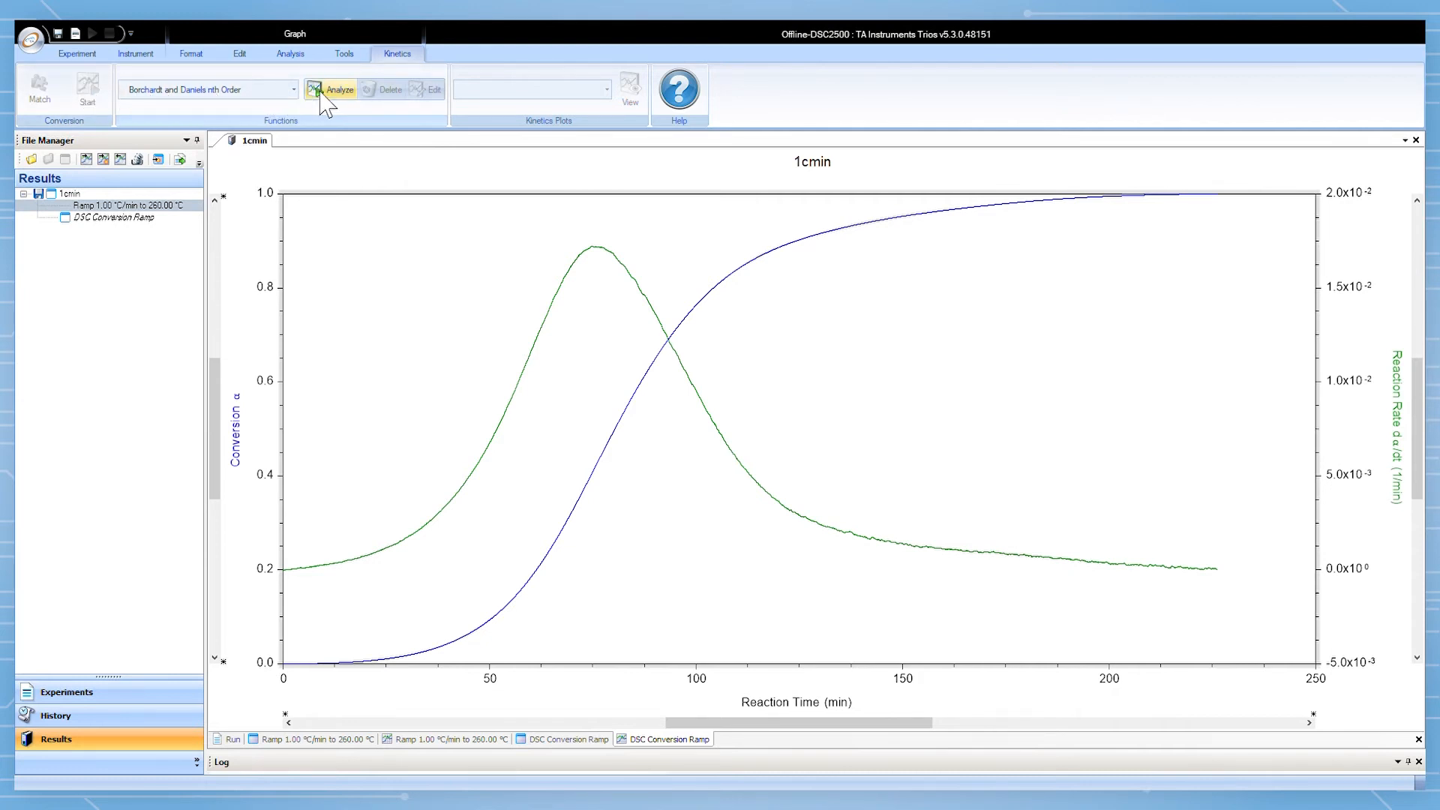
Analyze the 1Cmin conversion with Borchardt and Daniels nth Order.
left_click(339, 89)
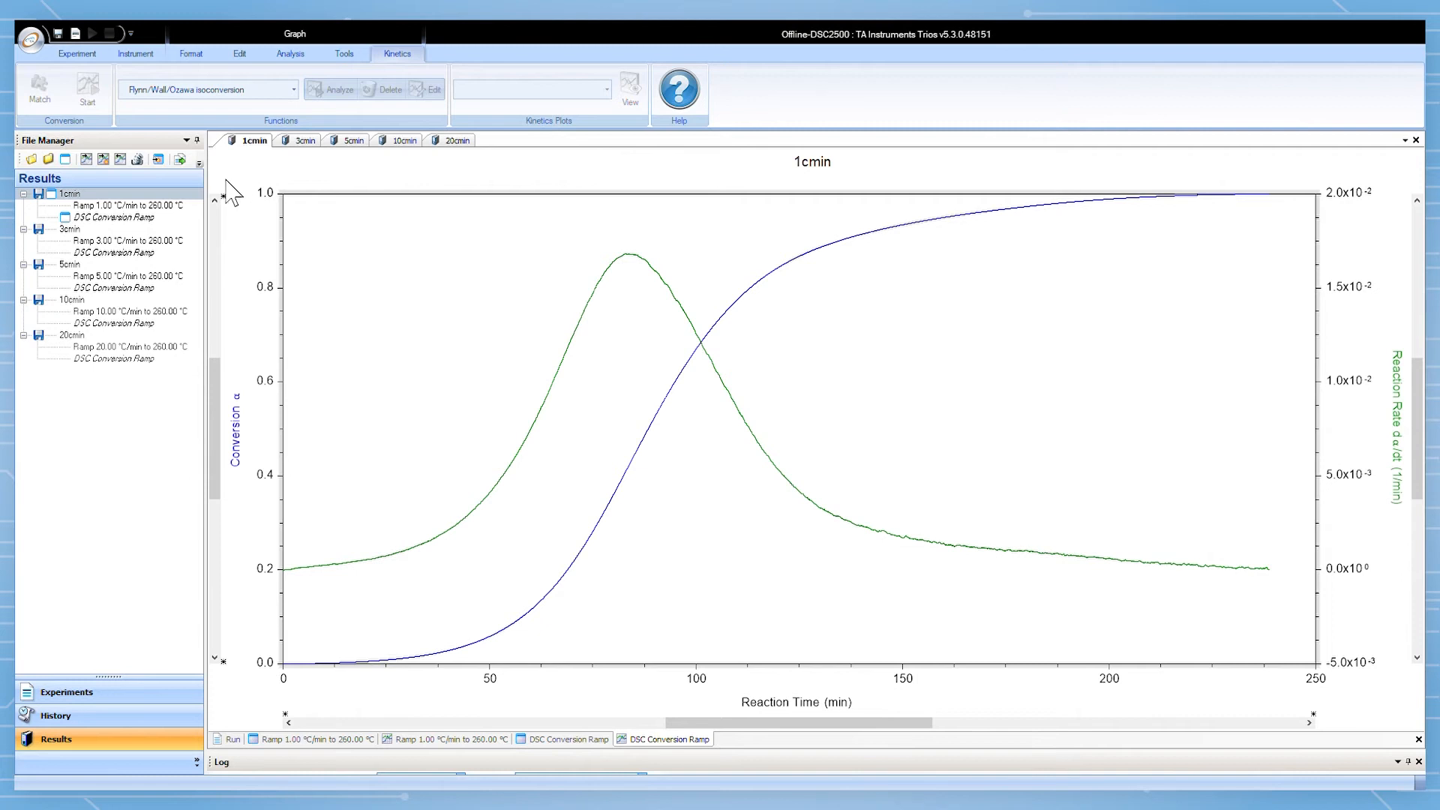
mouse_move(303, 150)
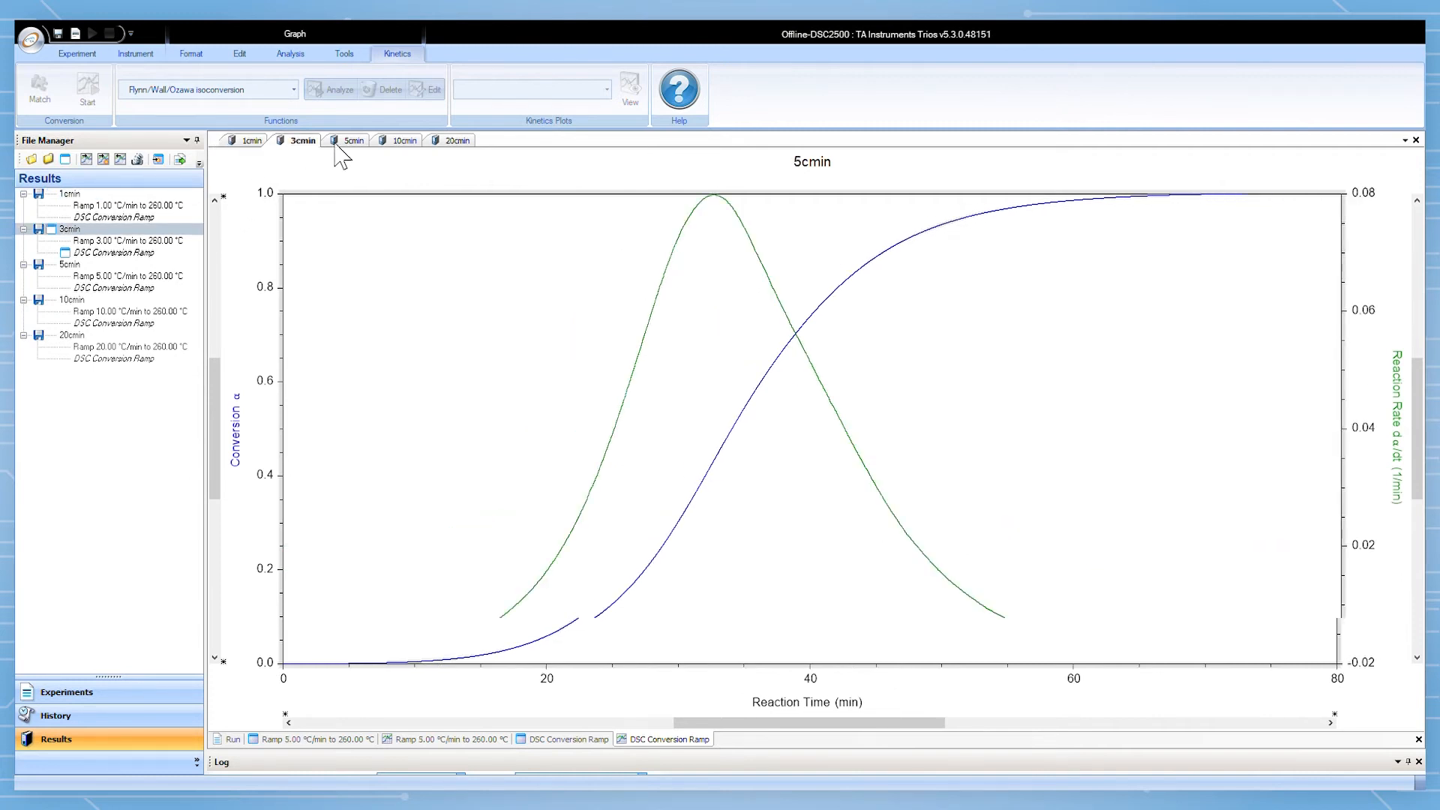
Review the 10cmin and 20cmin conversion and reaction rate curves.
left_click(401, 141)
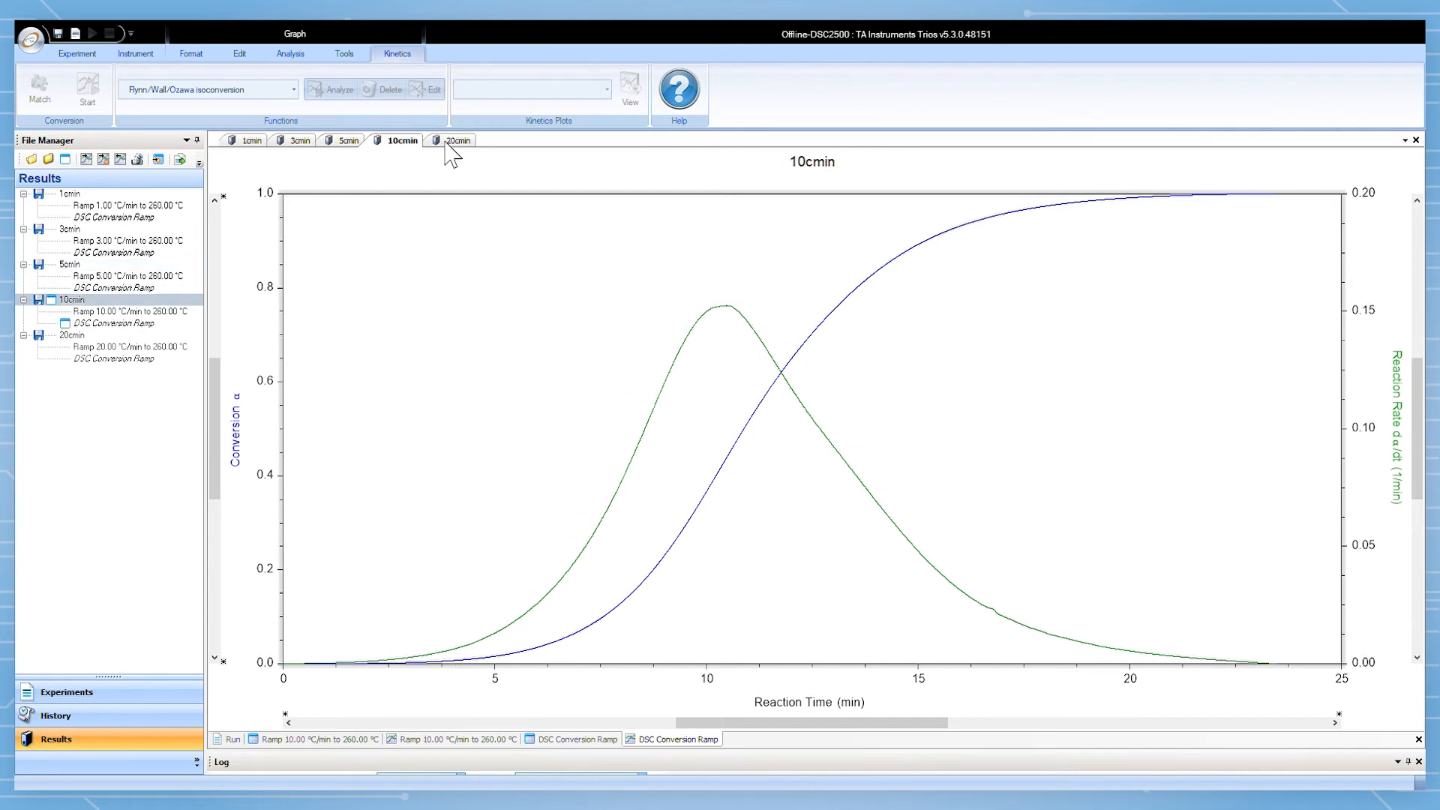
left_click(455, 139)
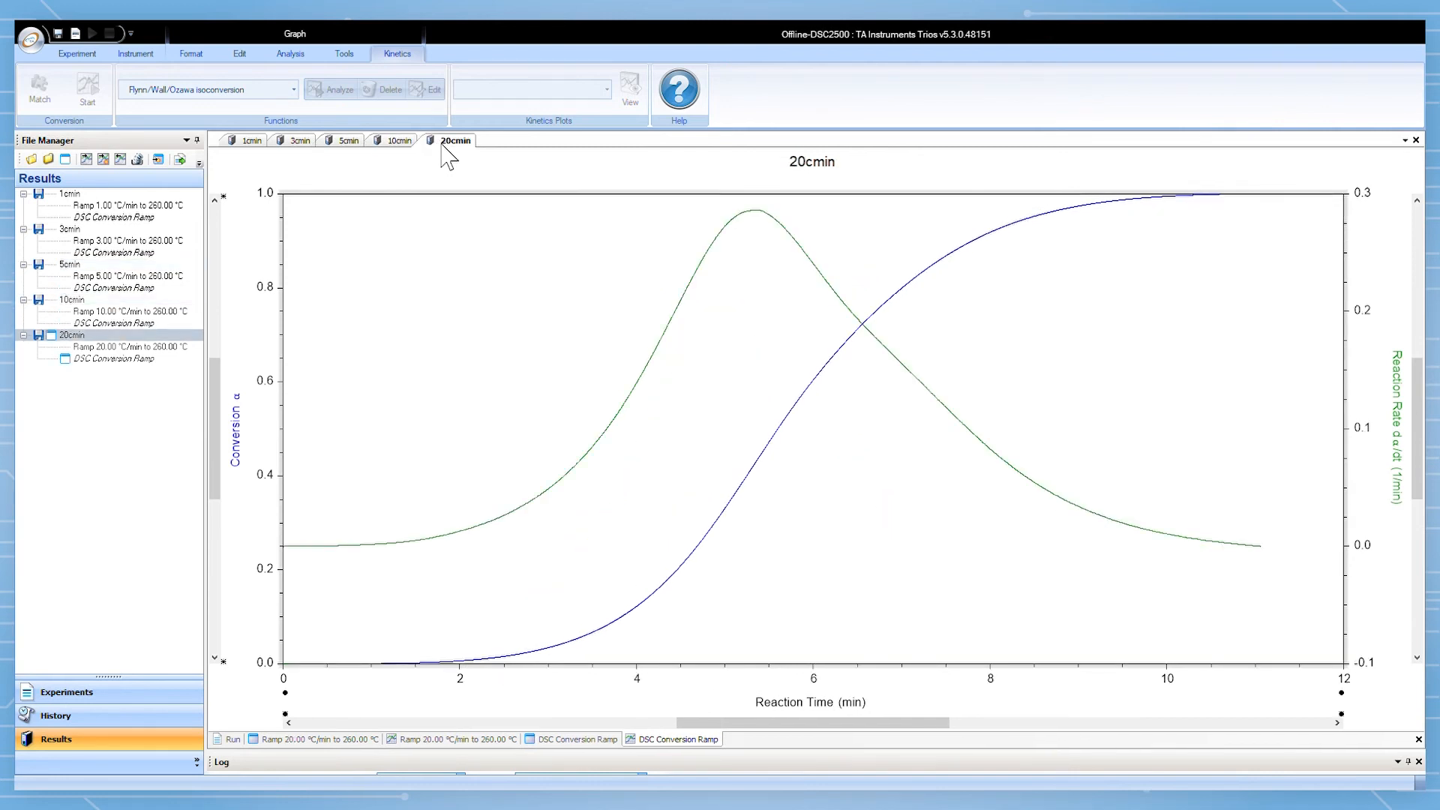
mouse_move(57, 212)
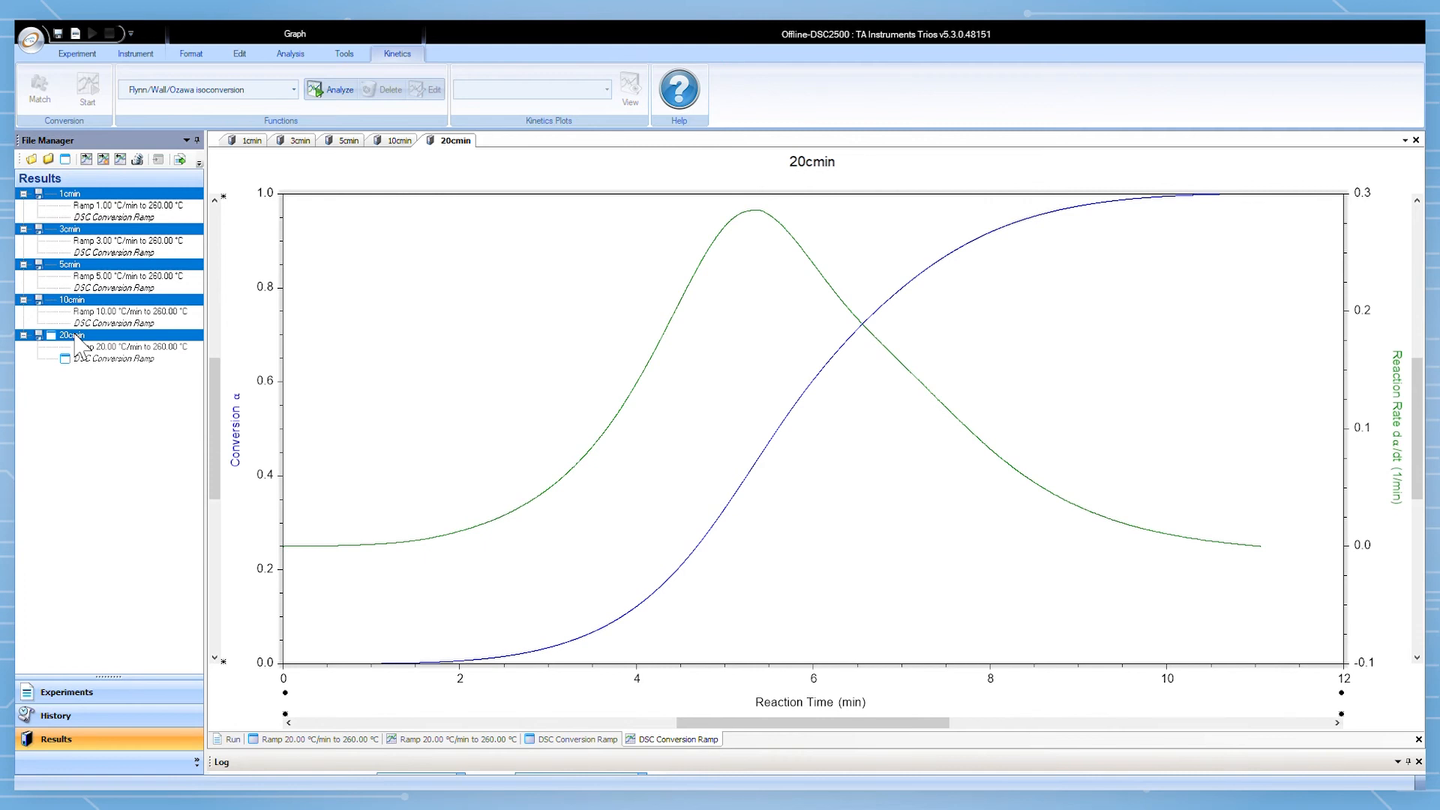
mouse_move(147, 311)
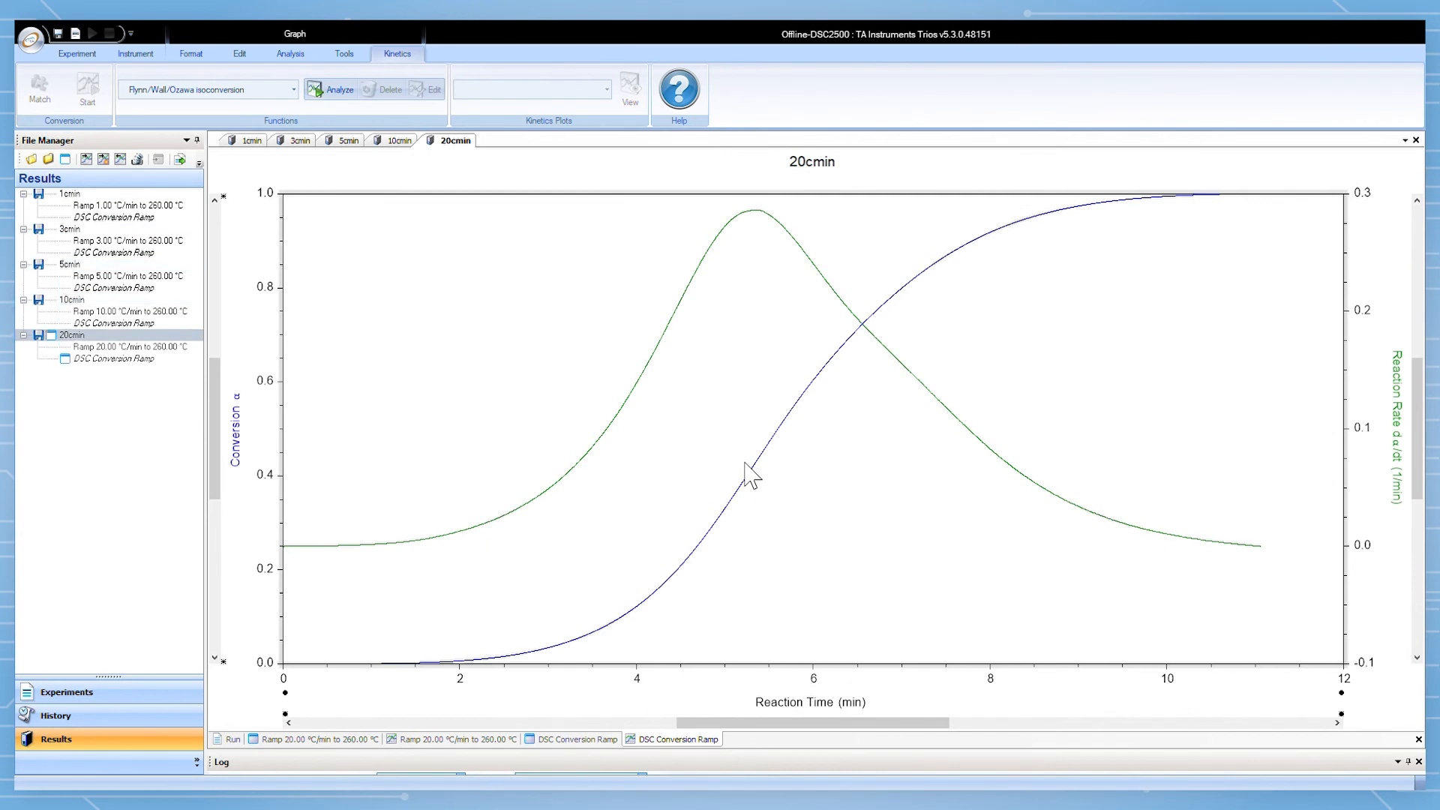
Analyze the five runs with Flynn/Wall/Ozawa, giving 54.94 kJ/mol activation energy.
left_click(338, 89)
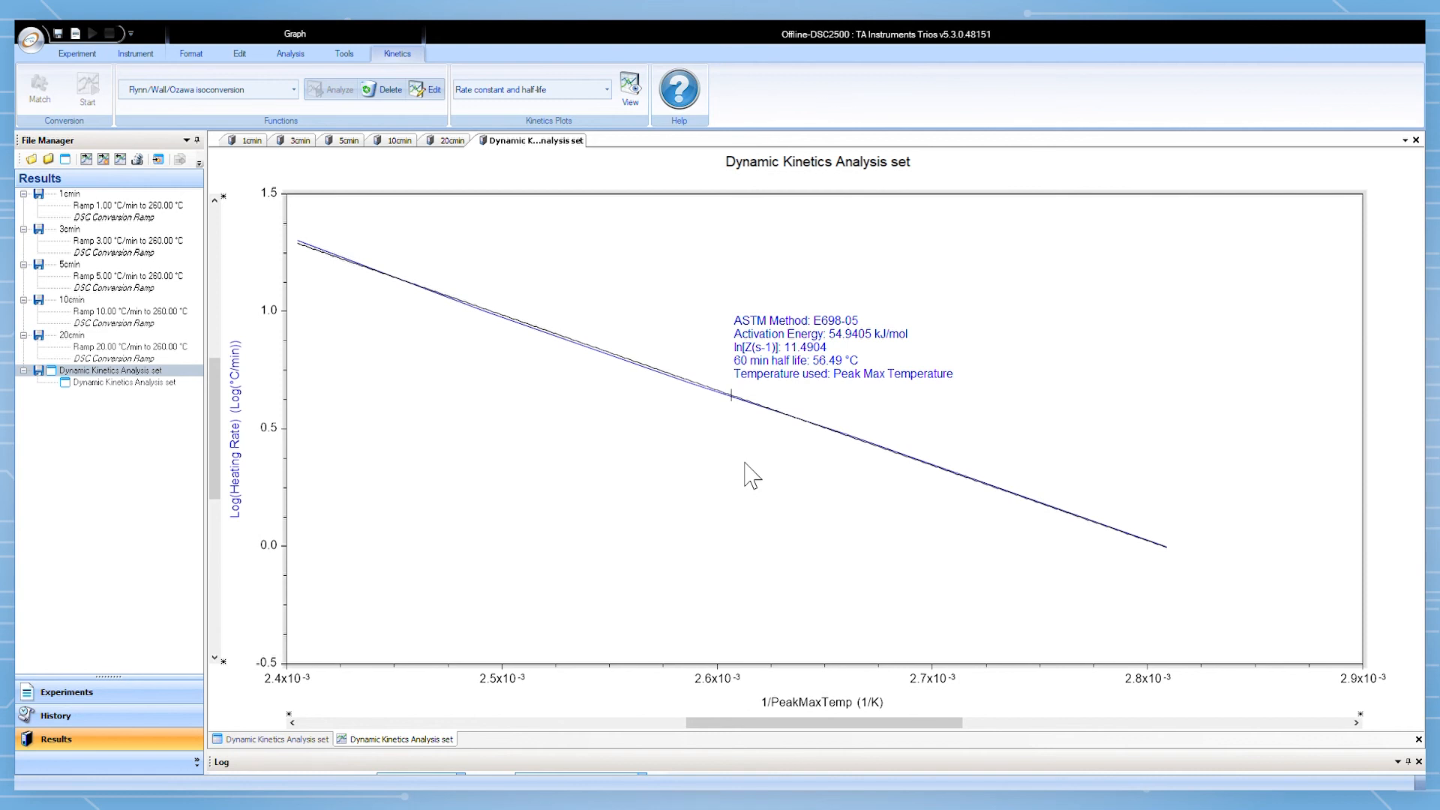
Choose the isoconversion plot type from the Kinetics Plots list.
left_click(530, 90)
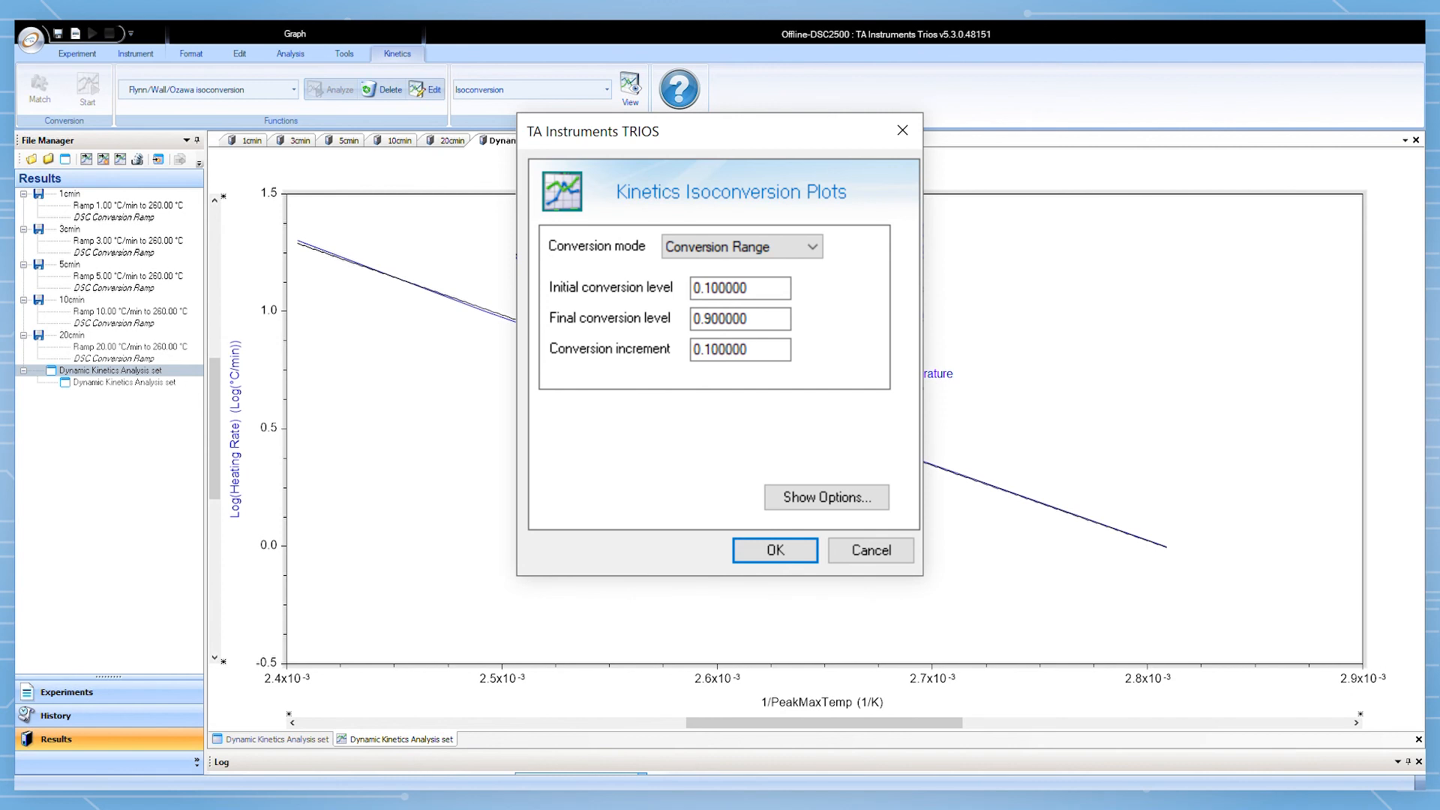
Confirm the 0.1–0.9 range and select the conversion prediction results for the overlay.
left_click(773, 549)
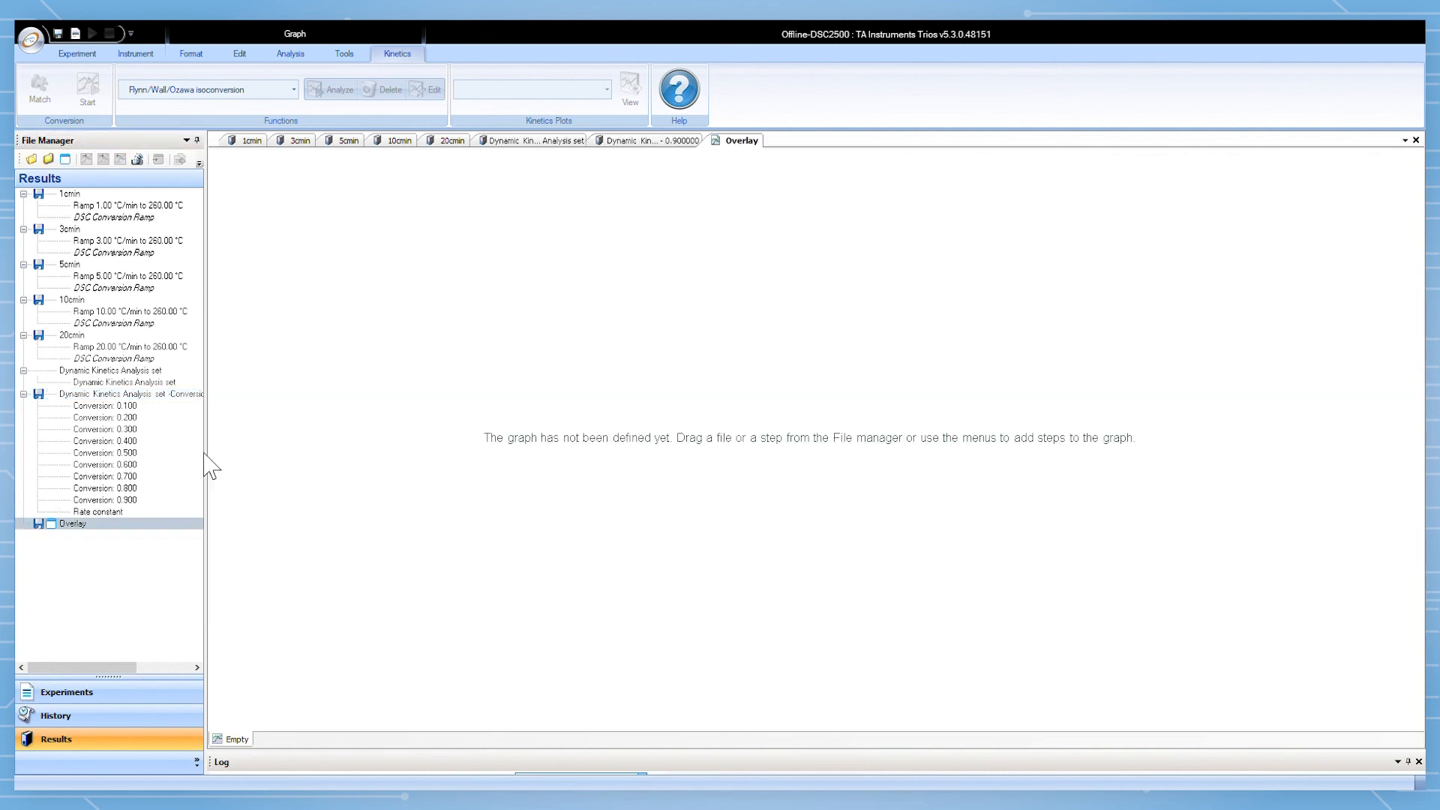
mouse_move(280, 467)
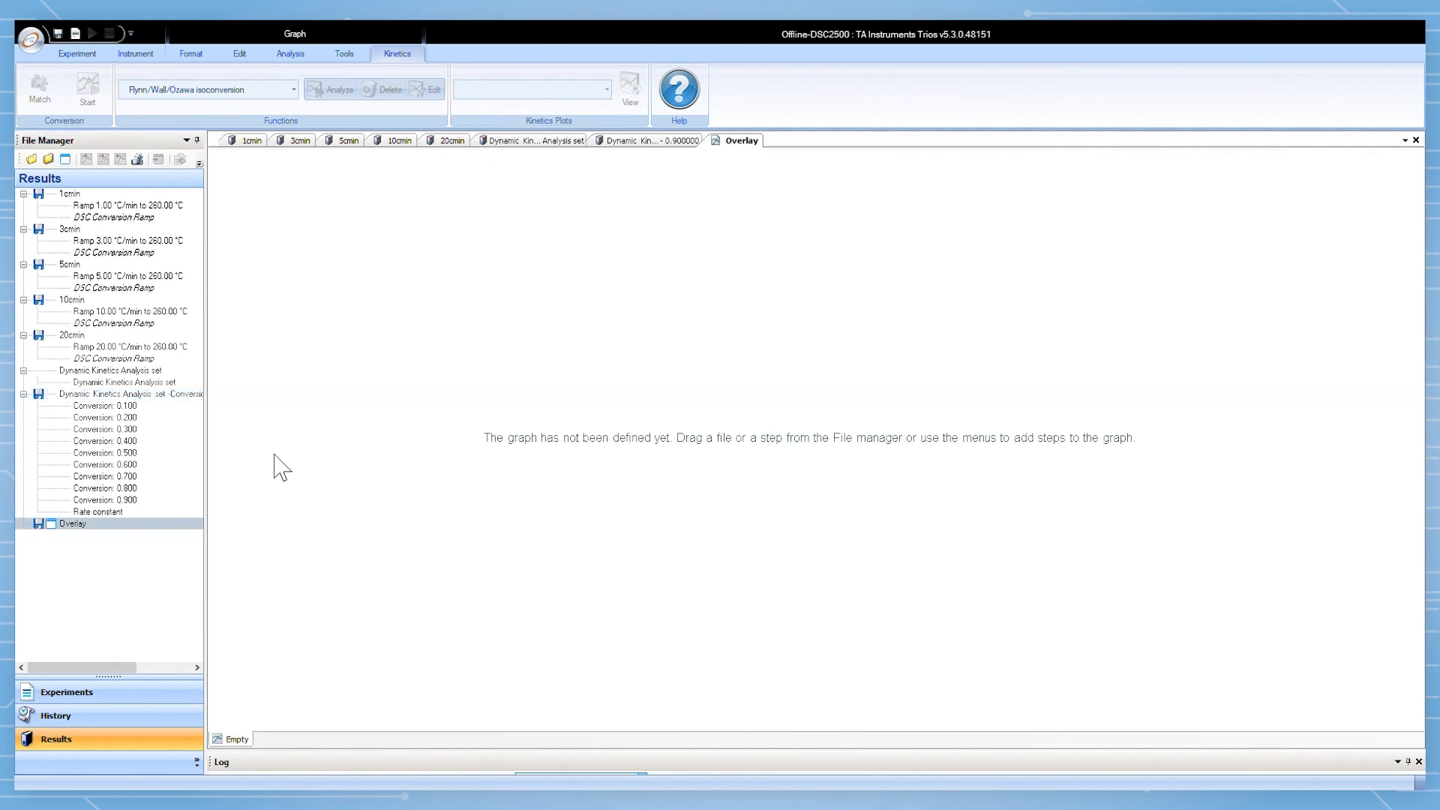
left_click(104, 405)
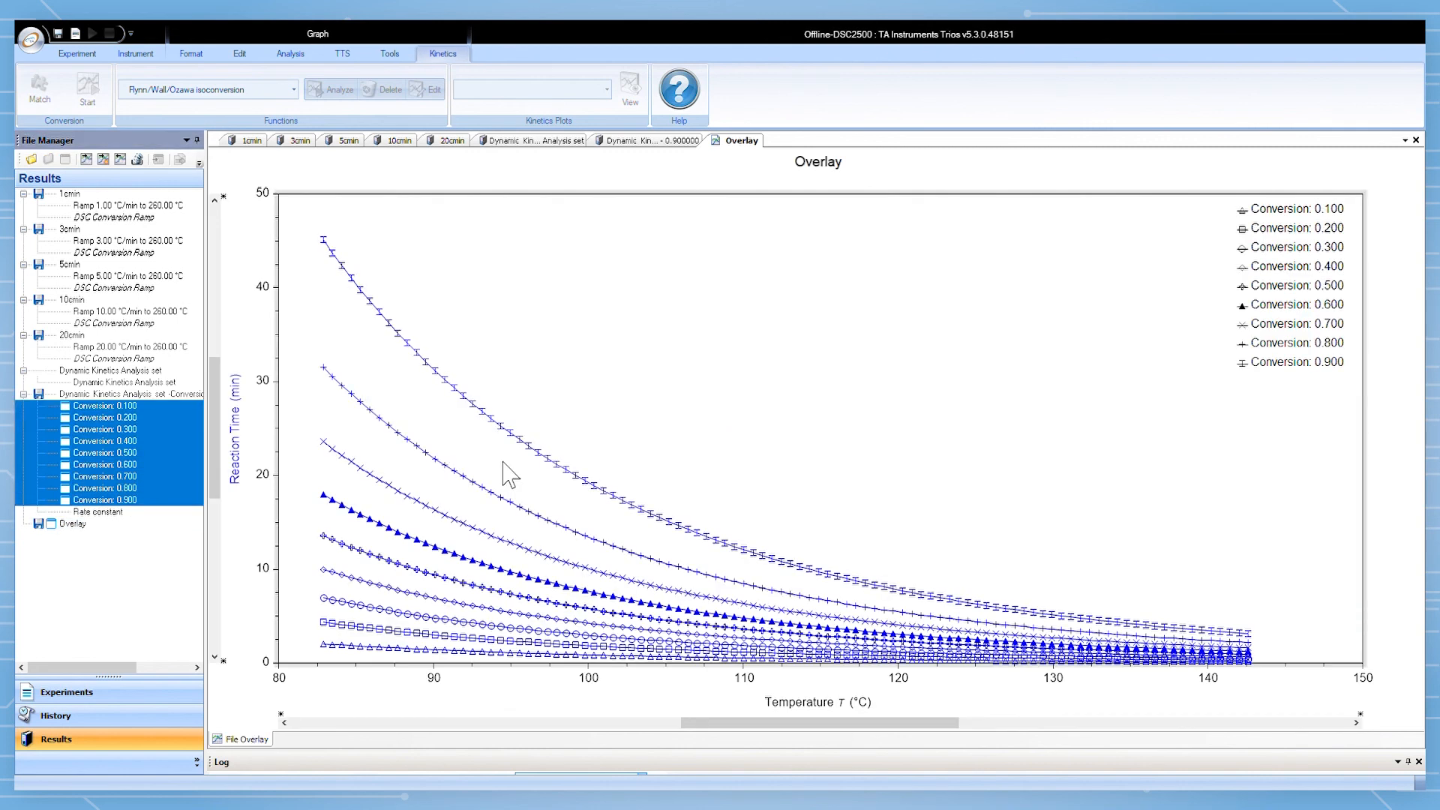
mouse_move(571, 483)
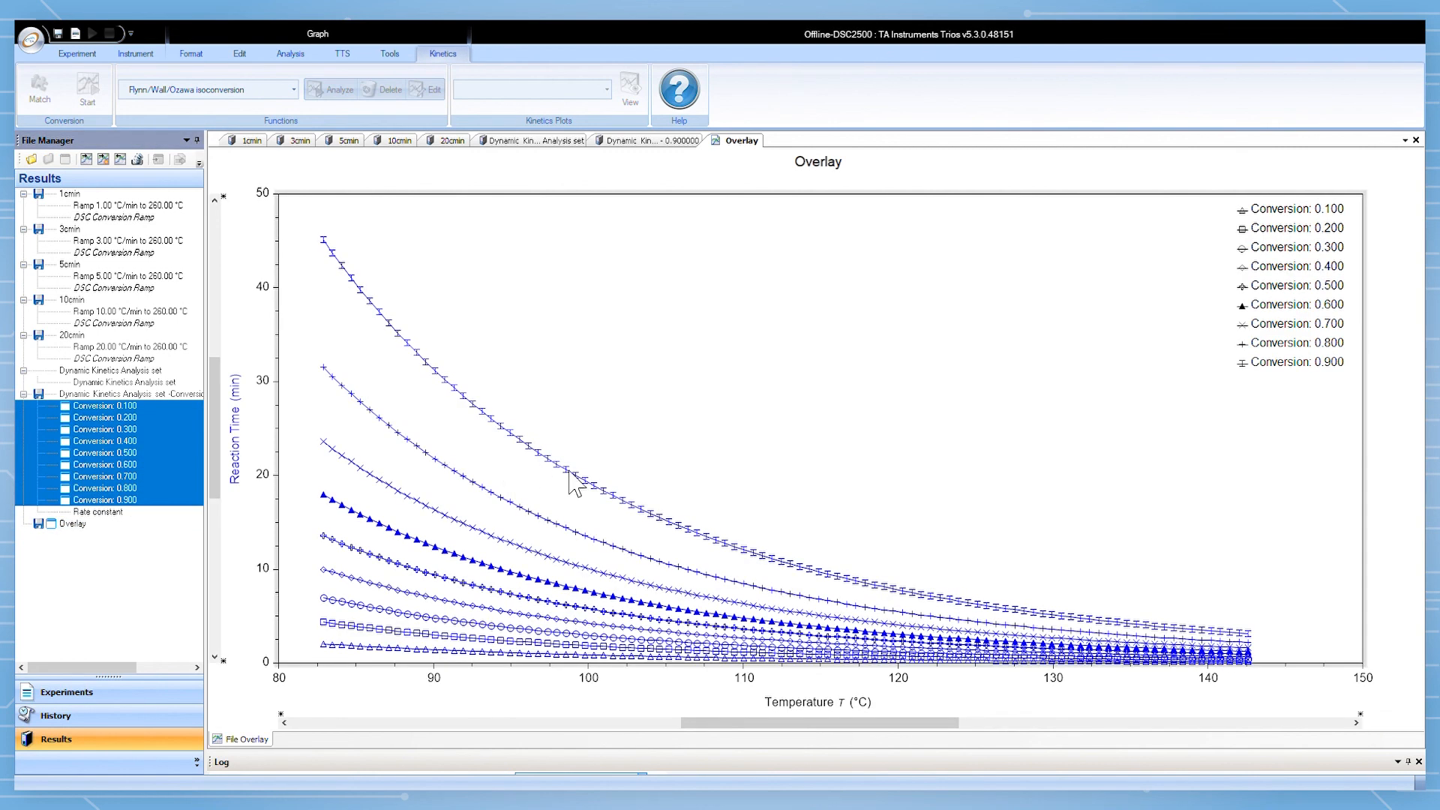